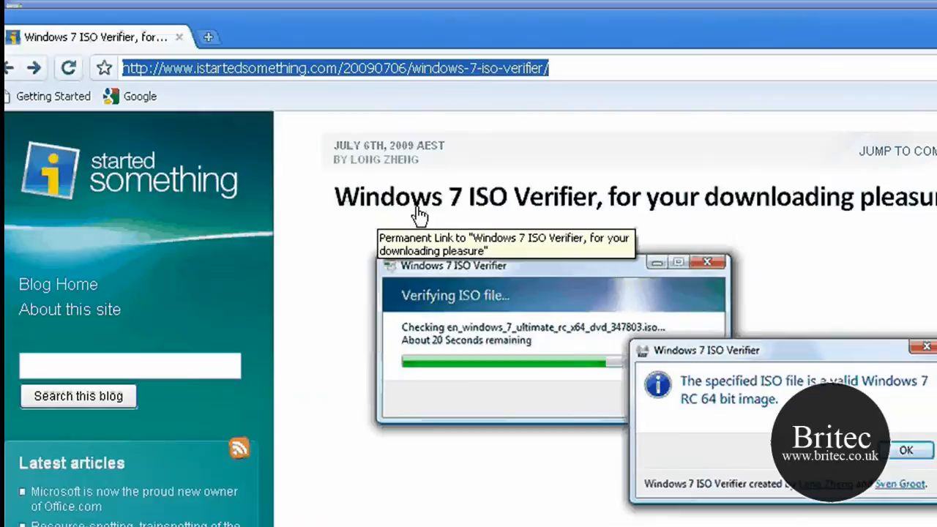
mouse_move(755, 246)
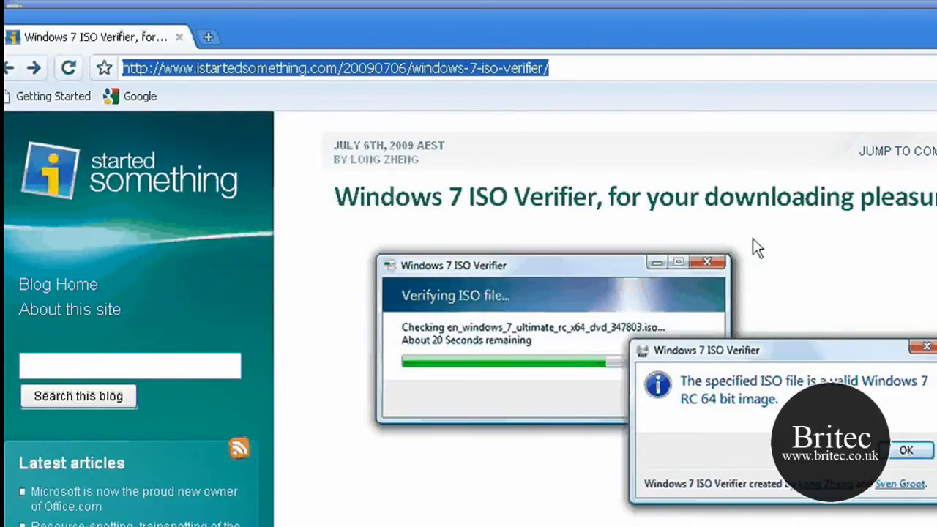
mouse_move(223, 88)
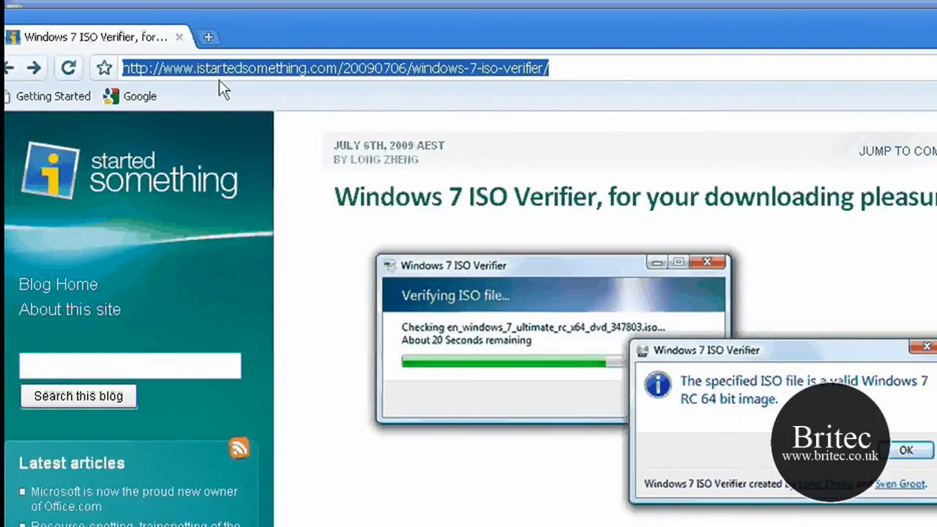
mouse_move(354, 84)
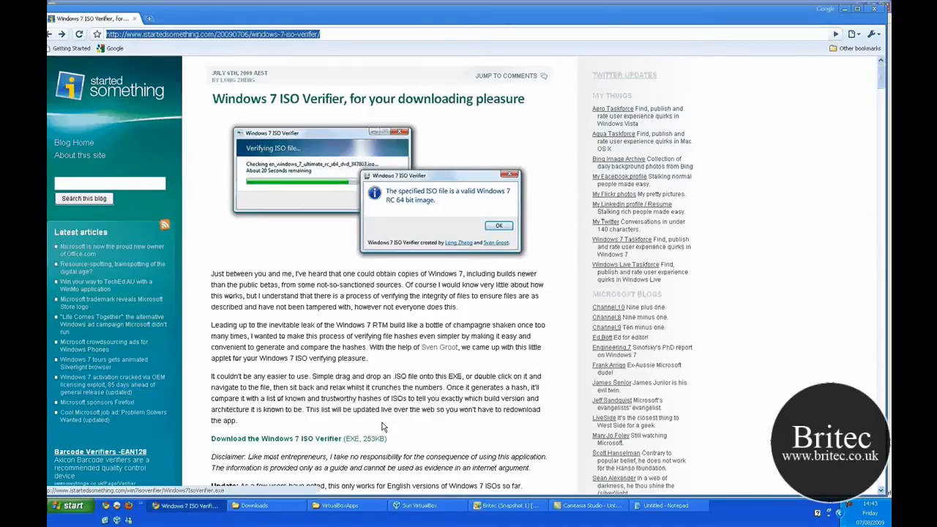
mouse_move(237, 306)
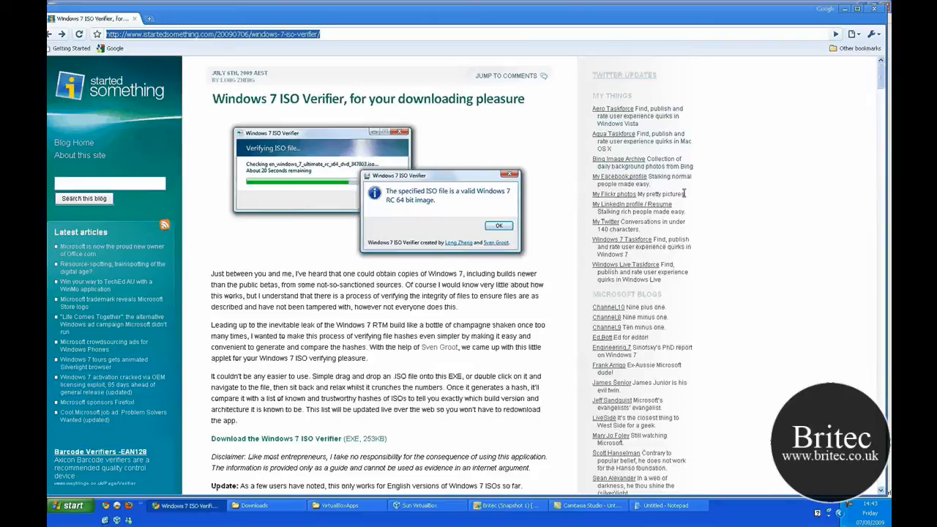
- Select the Ultimate 7600.16385 ISO on the Desktop as the image to verify
left_click(506, 504)
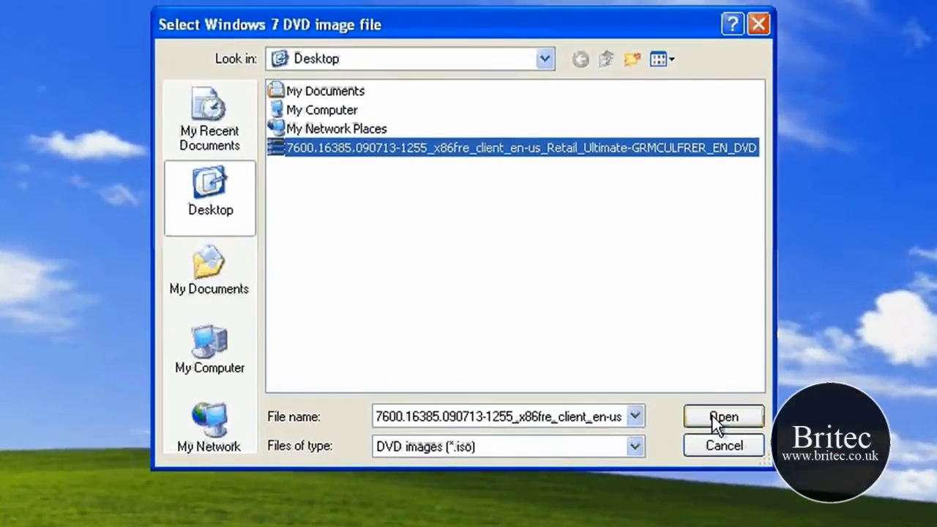
mouse_move(520, 369)
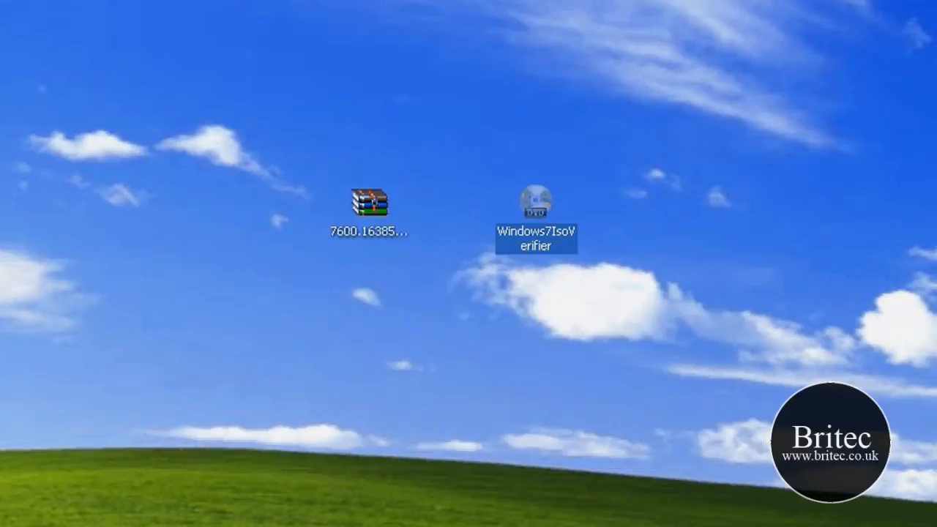
double_click(535, 205)
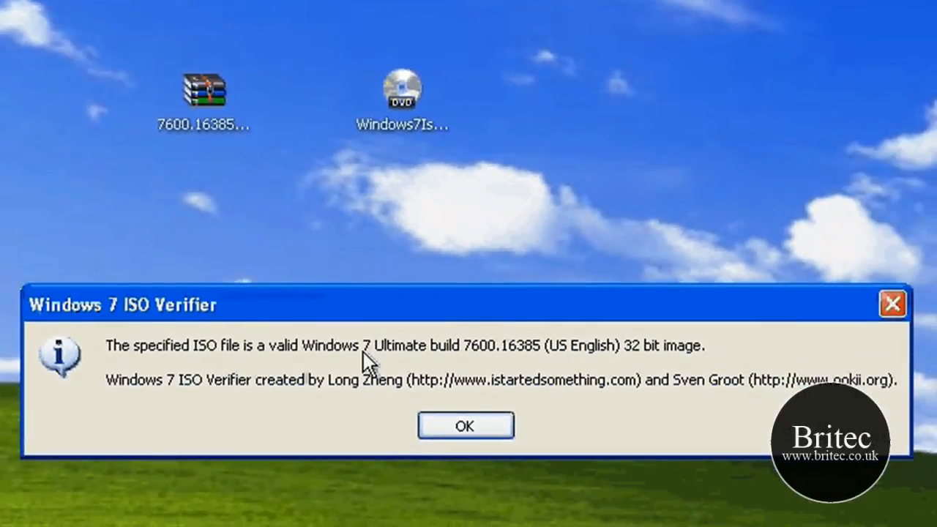
mouse_move(460, 363)
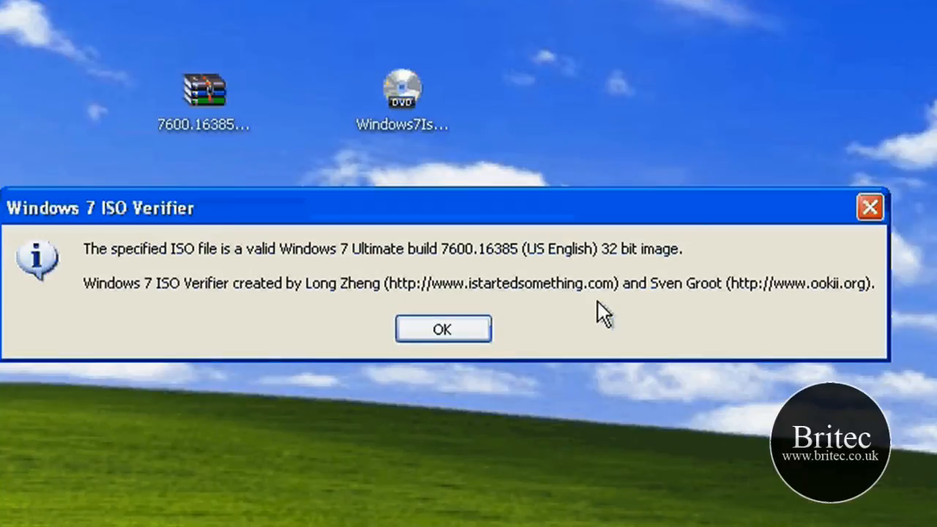
mouse_move(512, 295)
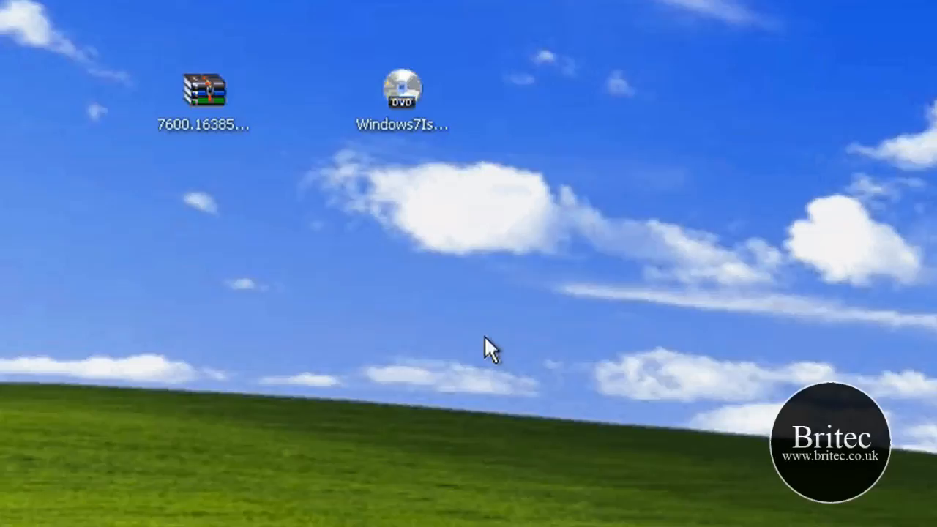
mouse_move(76, 158)
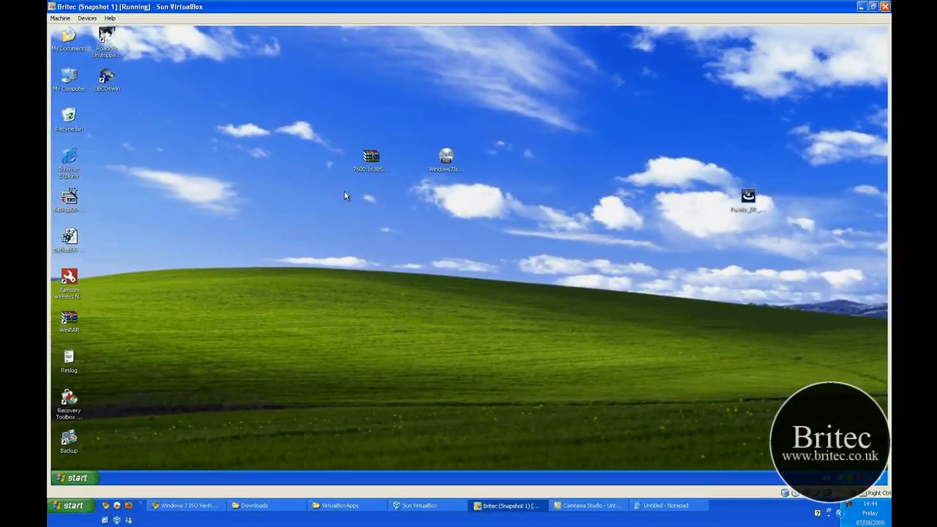
mouse_move(430, 231)
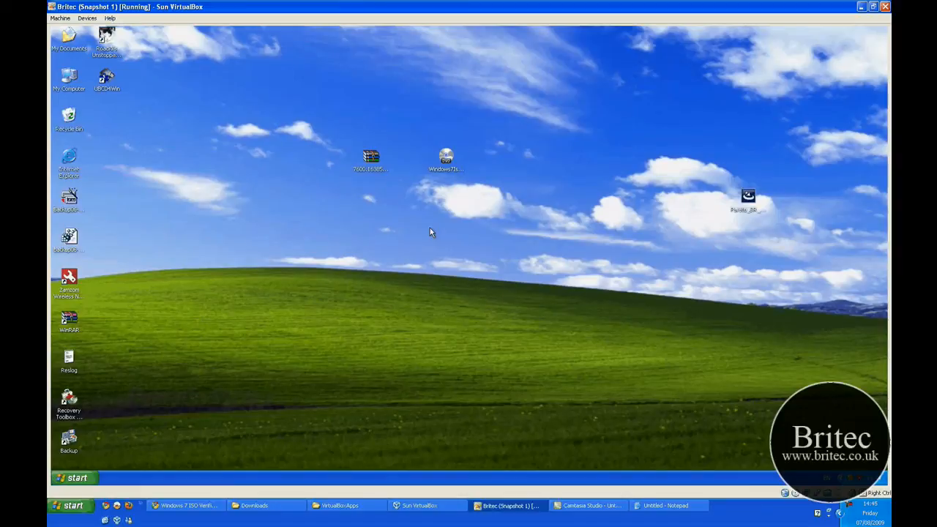